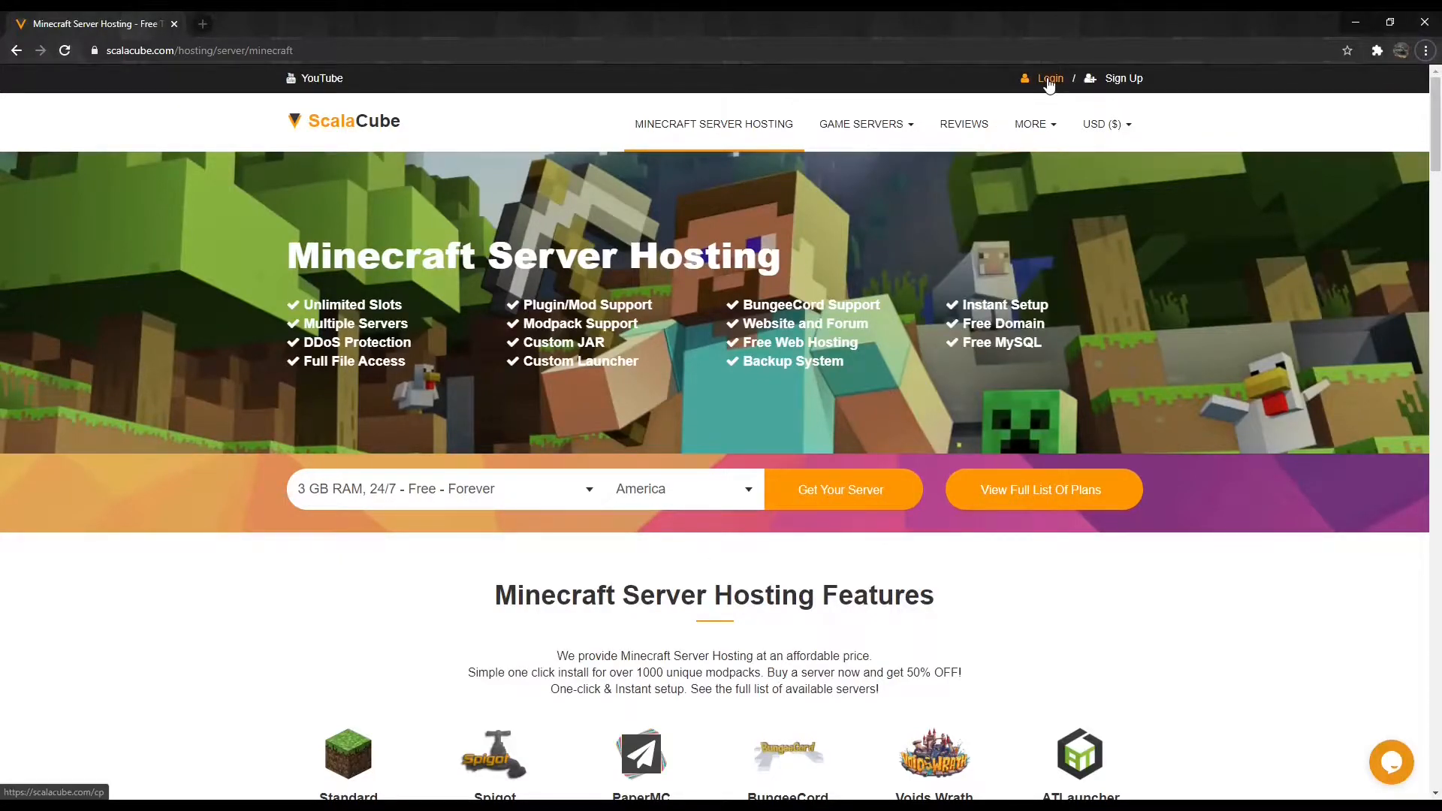
# - Log in to ScalaCube and open Manage Server for the Eris 3943 server
pyautogui.click(1048, 78)
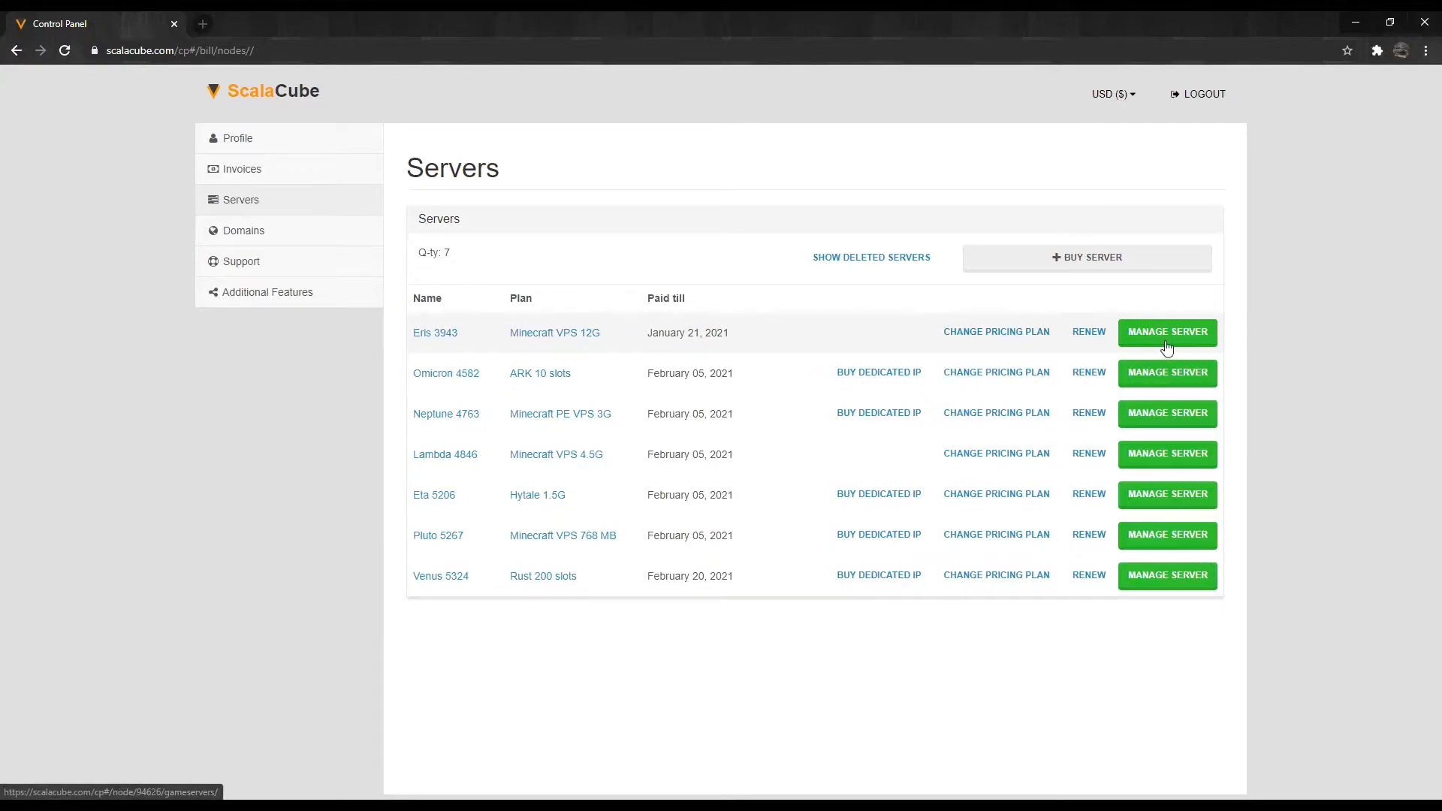
pyautogui.click(1167, 331)
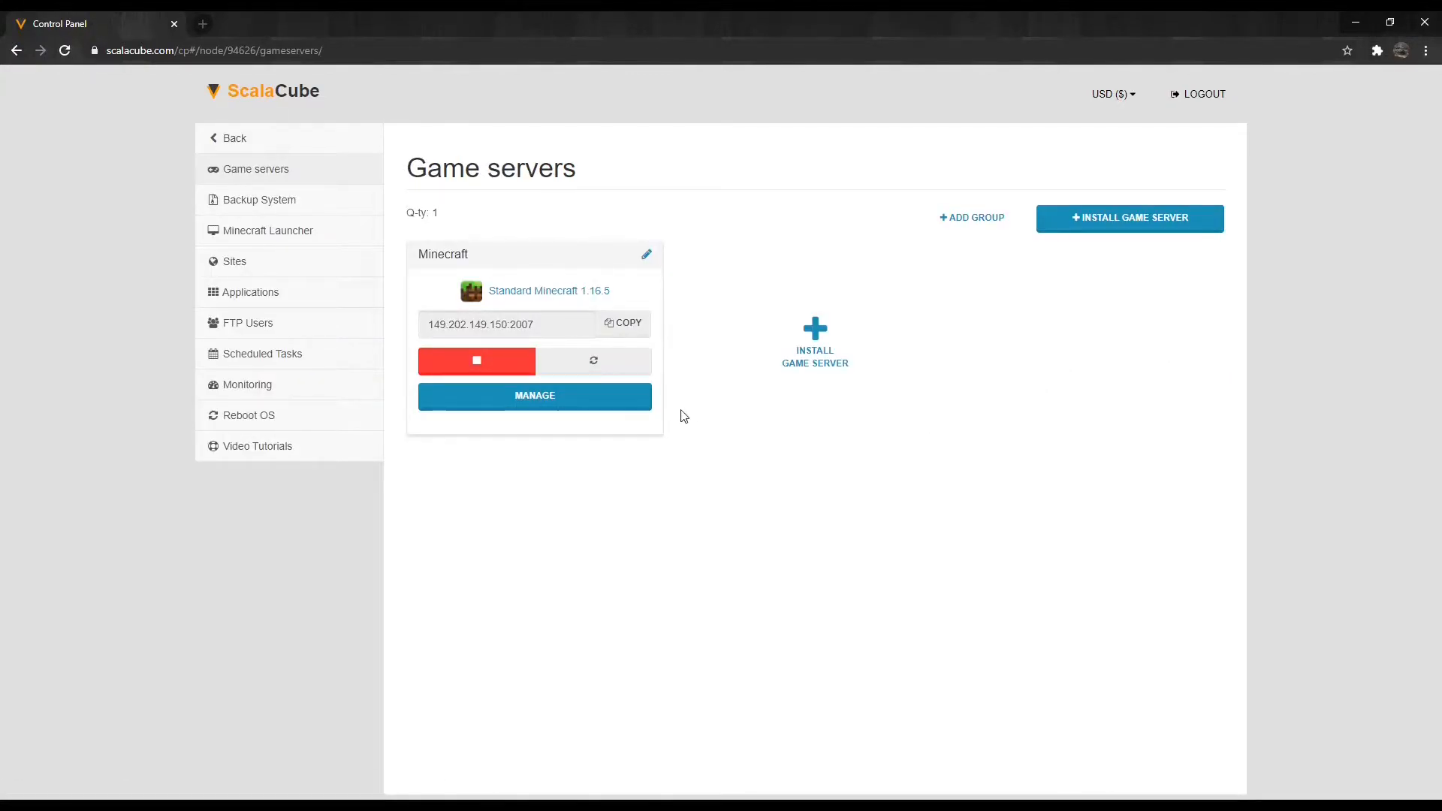
# - Open the Minecraft game server and turn it off, confirming the stop
pyautogui.click(533, 394)
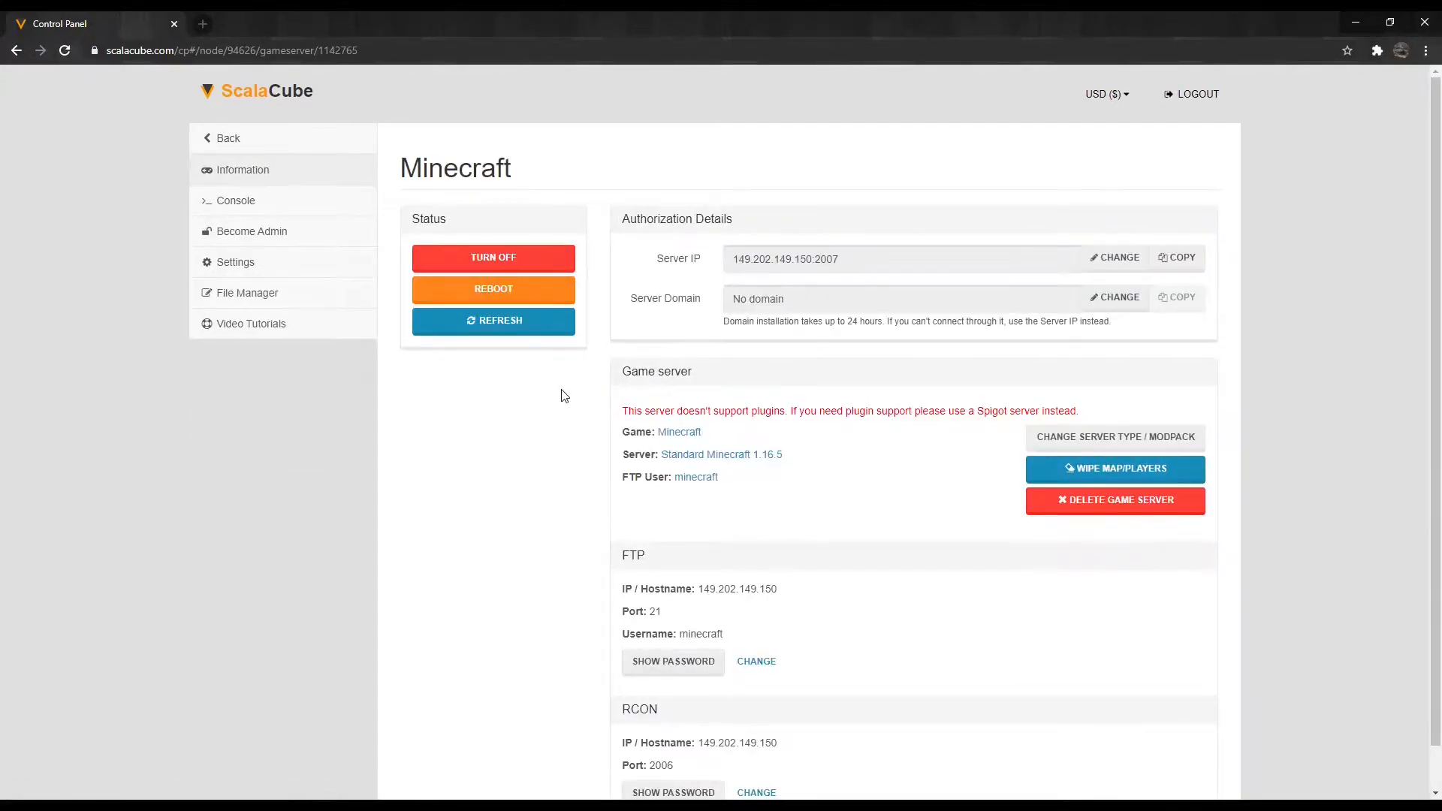
pyautogui.click(493, 257)
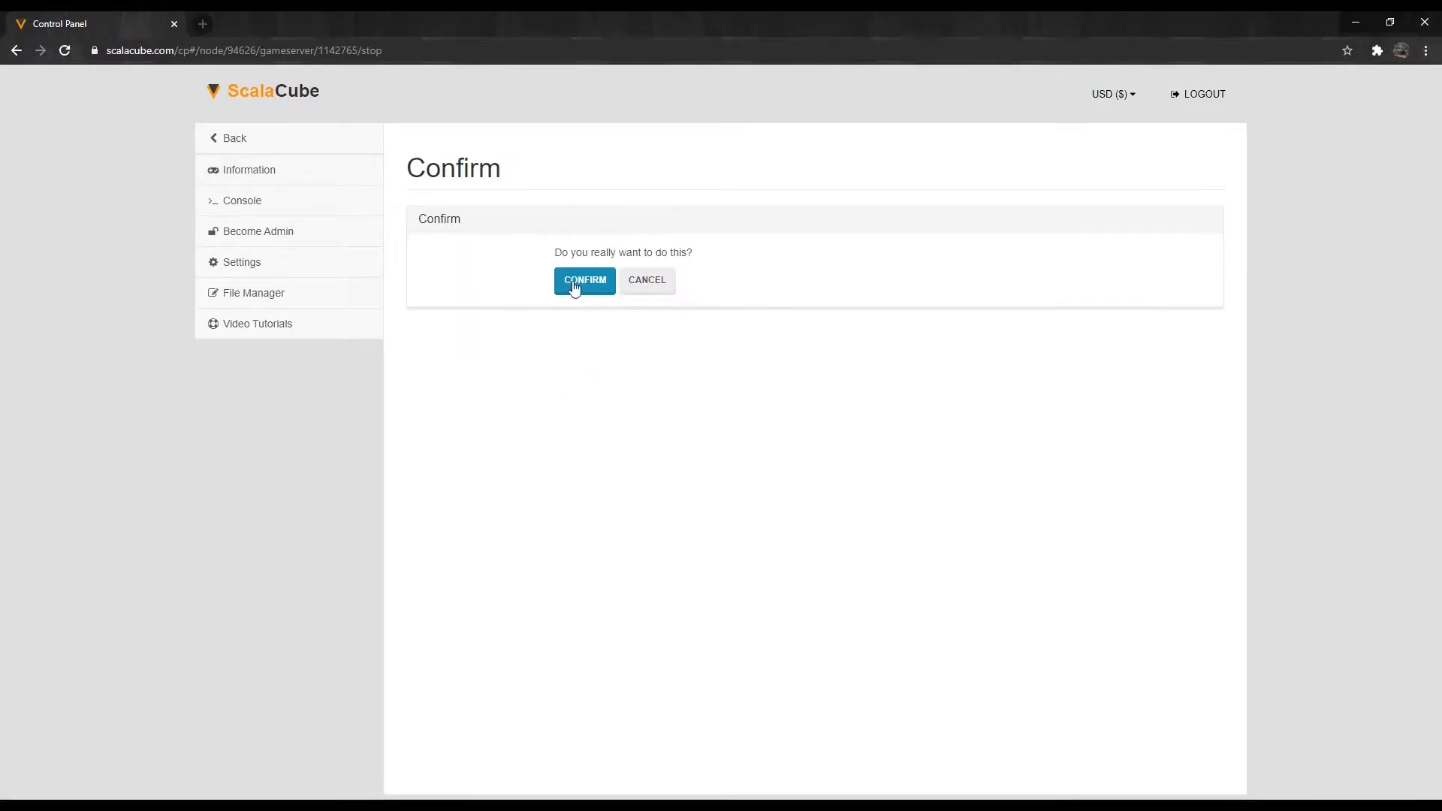
pyautogui.click(584, 280)
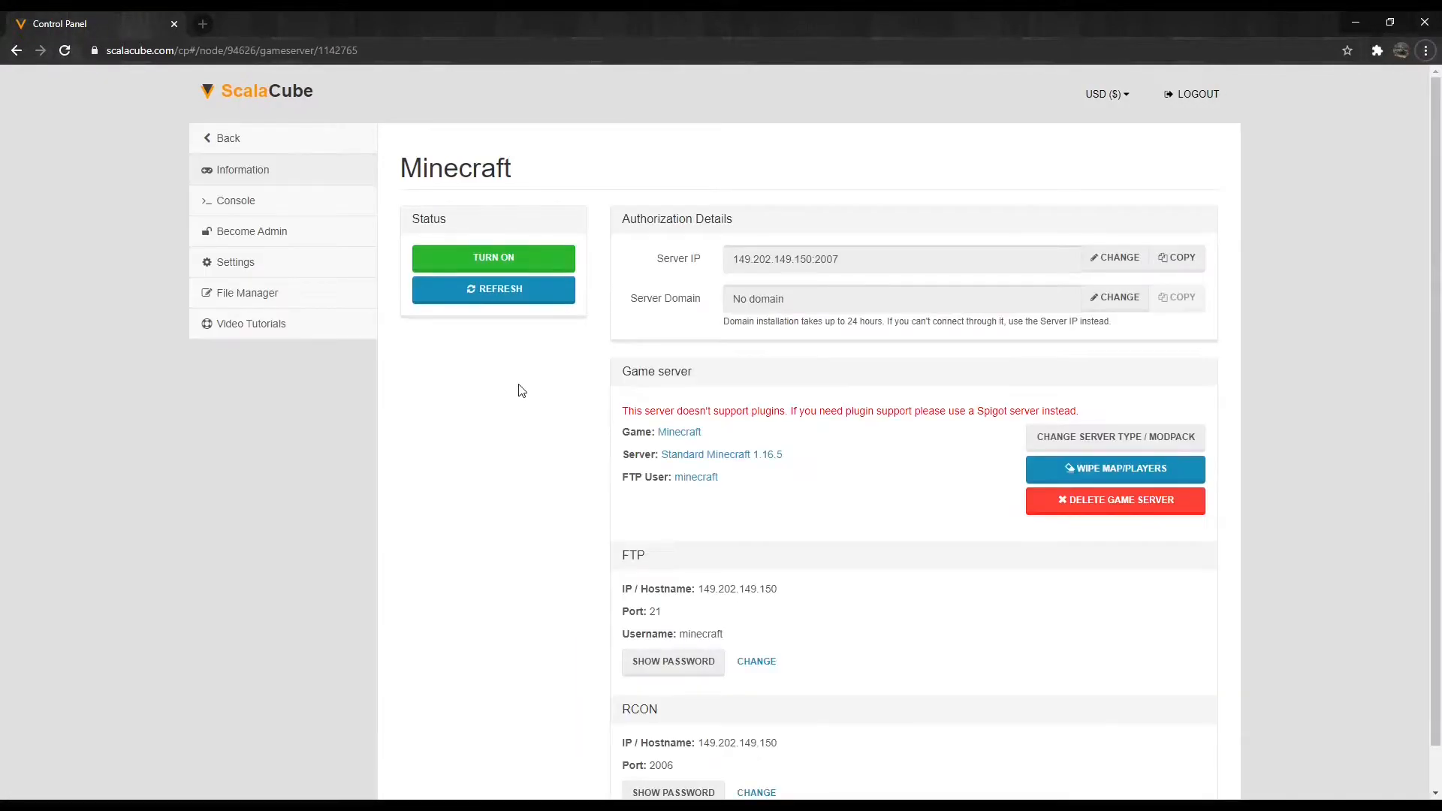
# - Wipe the server's map and player data, then open server.properties for editing
pyautogui.click(1114, 469)
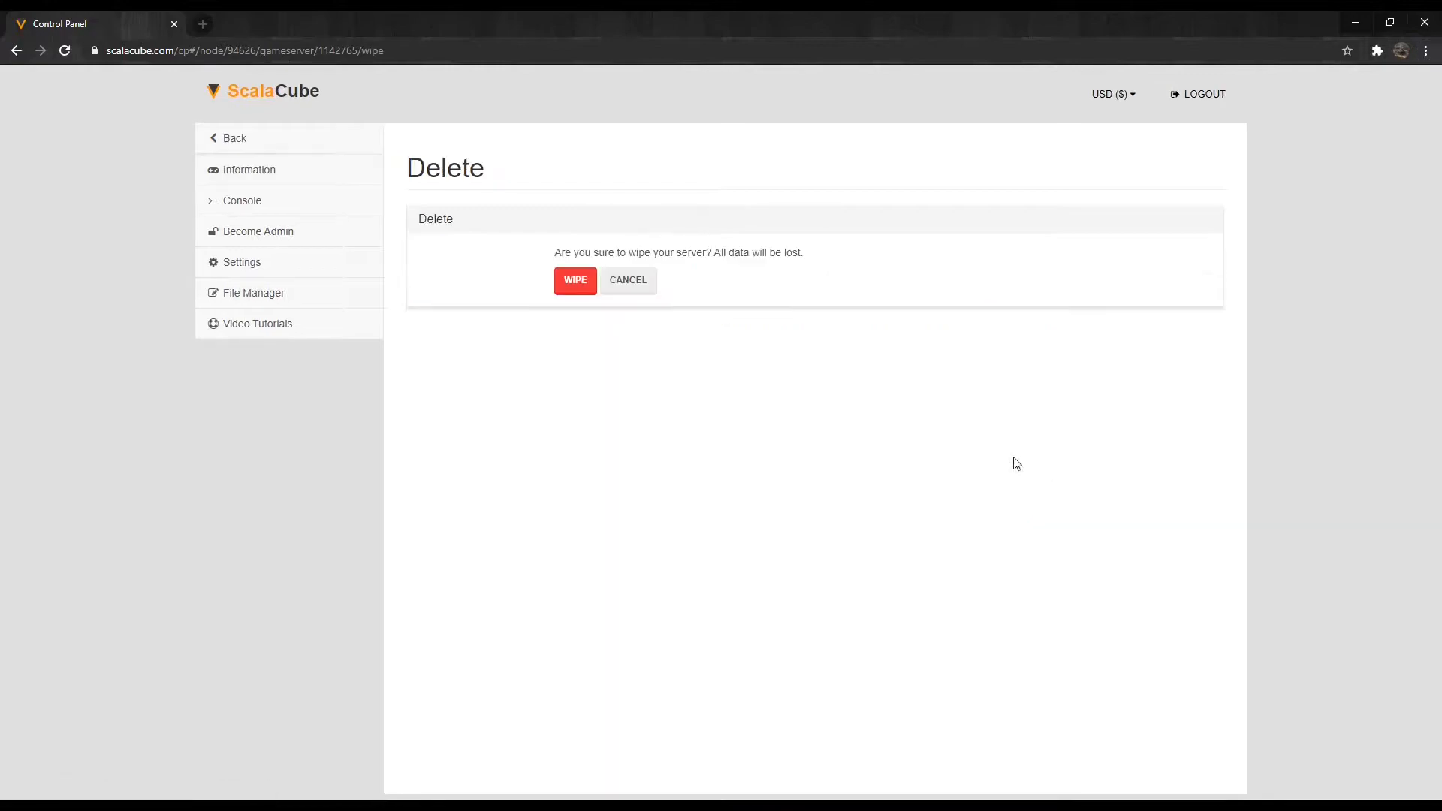
pyautogui.click(575, 279)
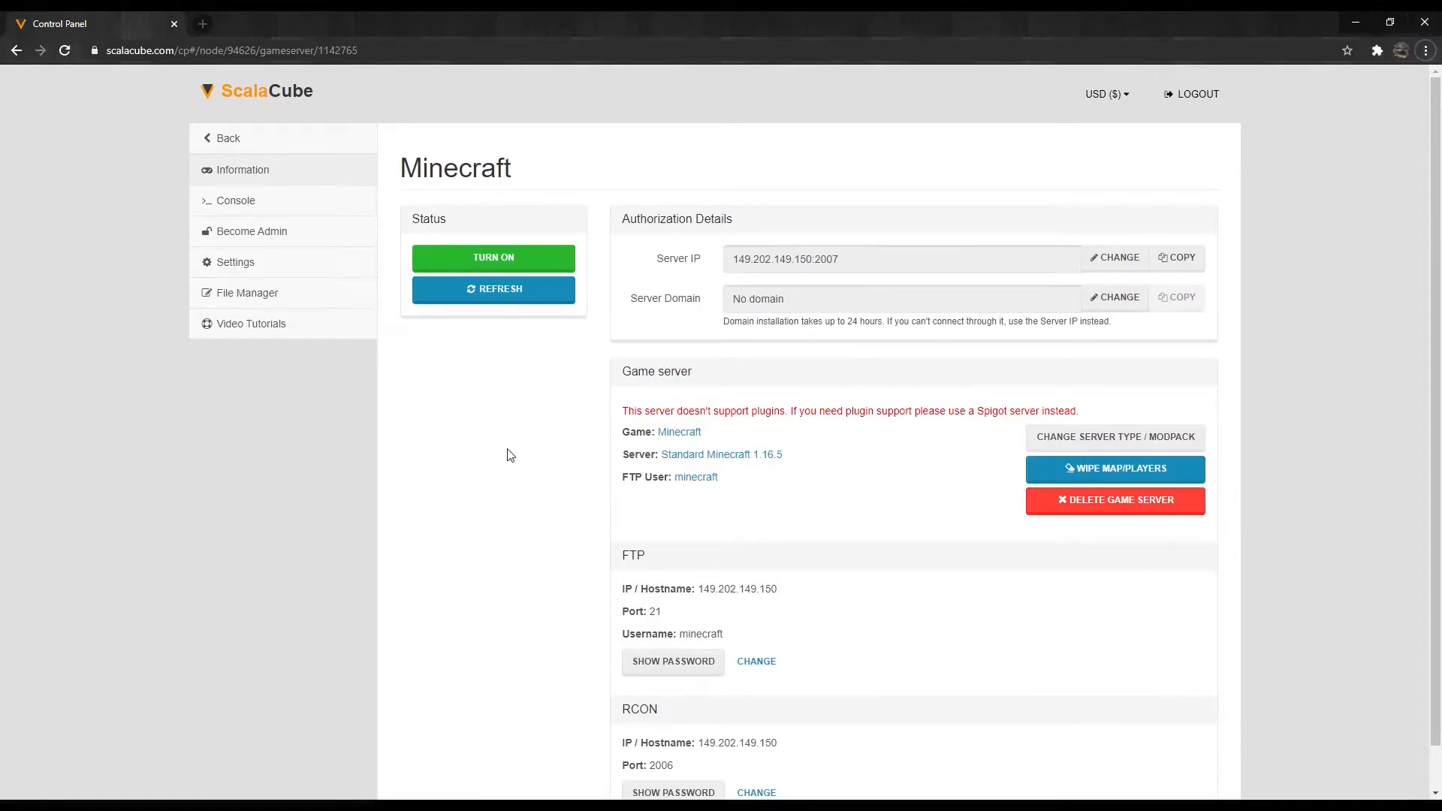
pyautogui.moveTo(450, 399)
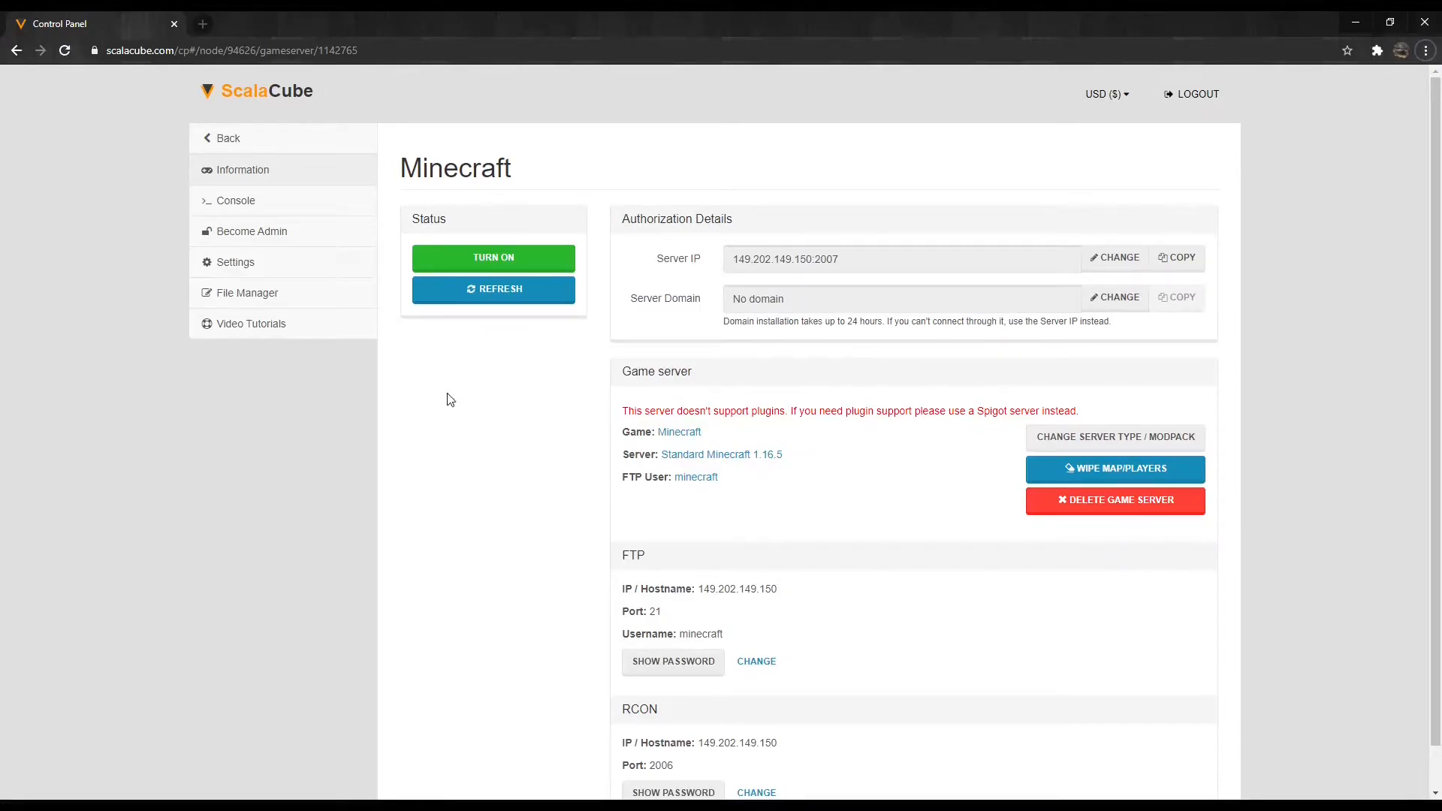
pyautogui.click(241, 262)
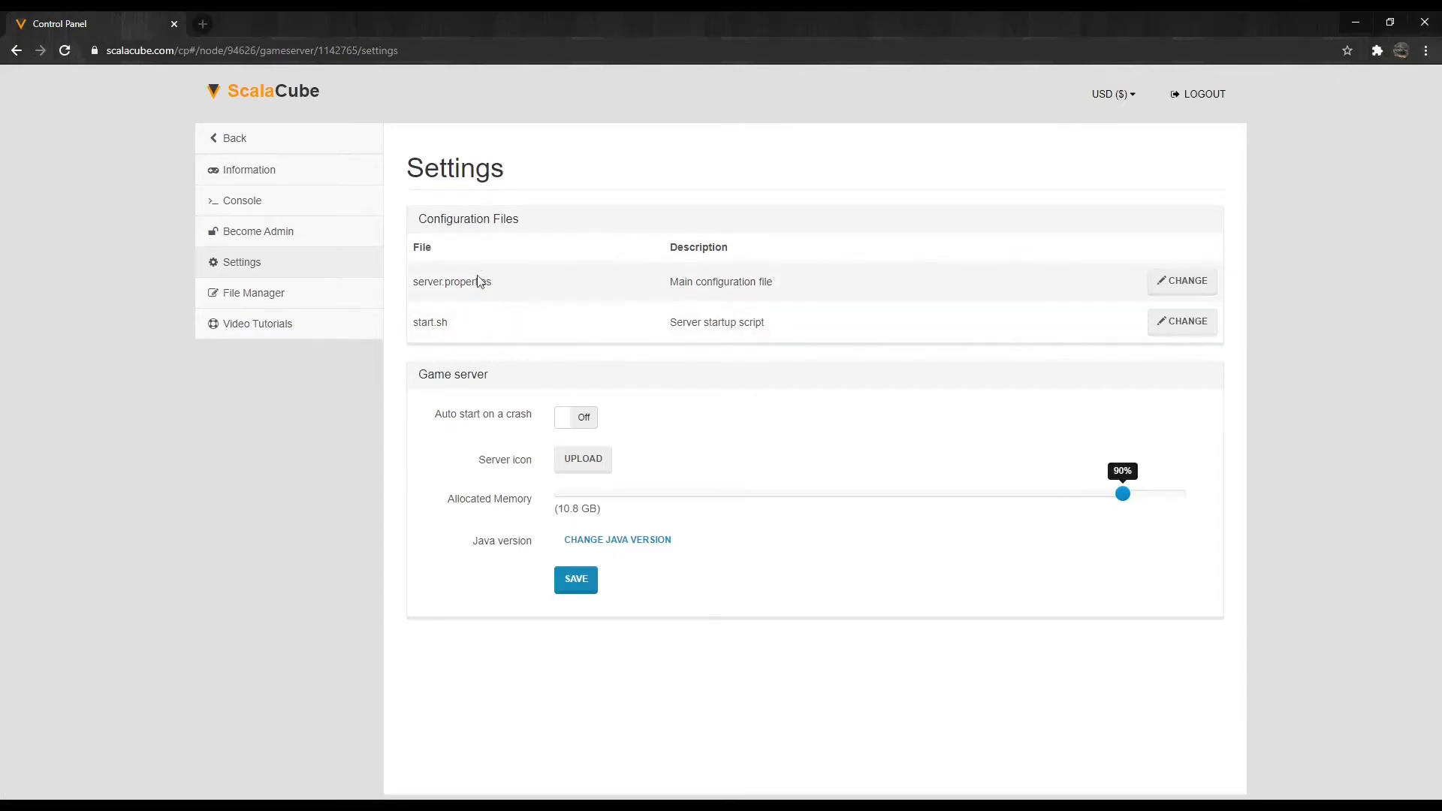
pyautogui.click(1180, 280)
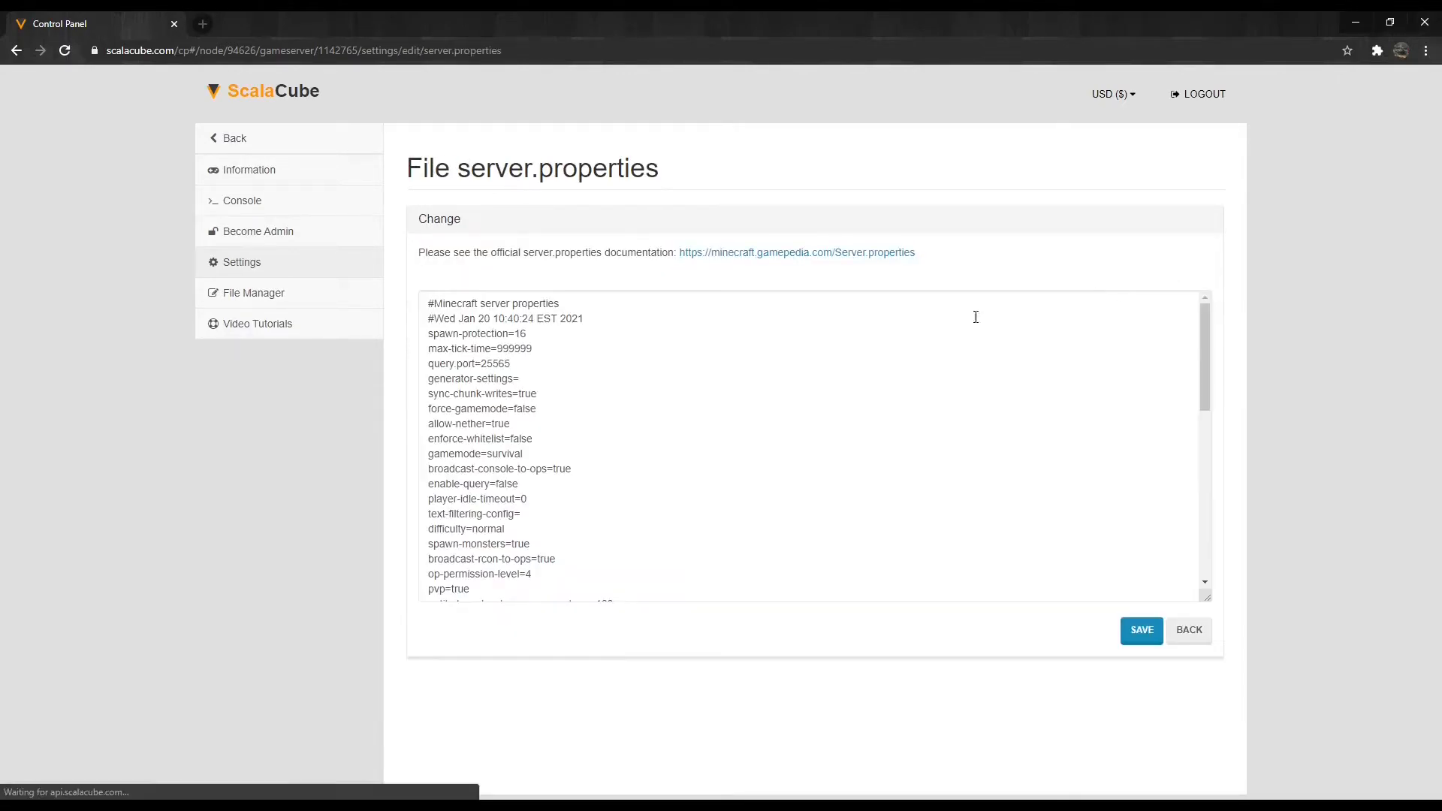
pyautogui.scroll(-3)
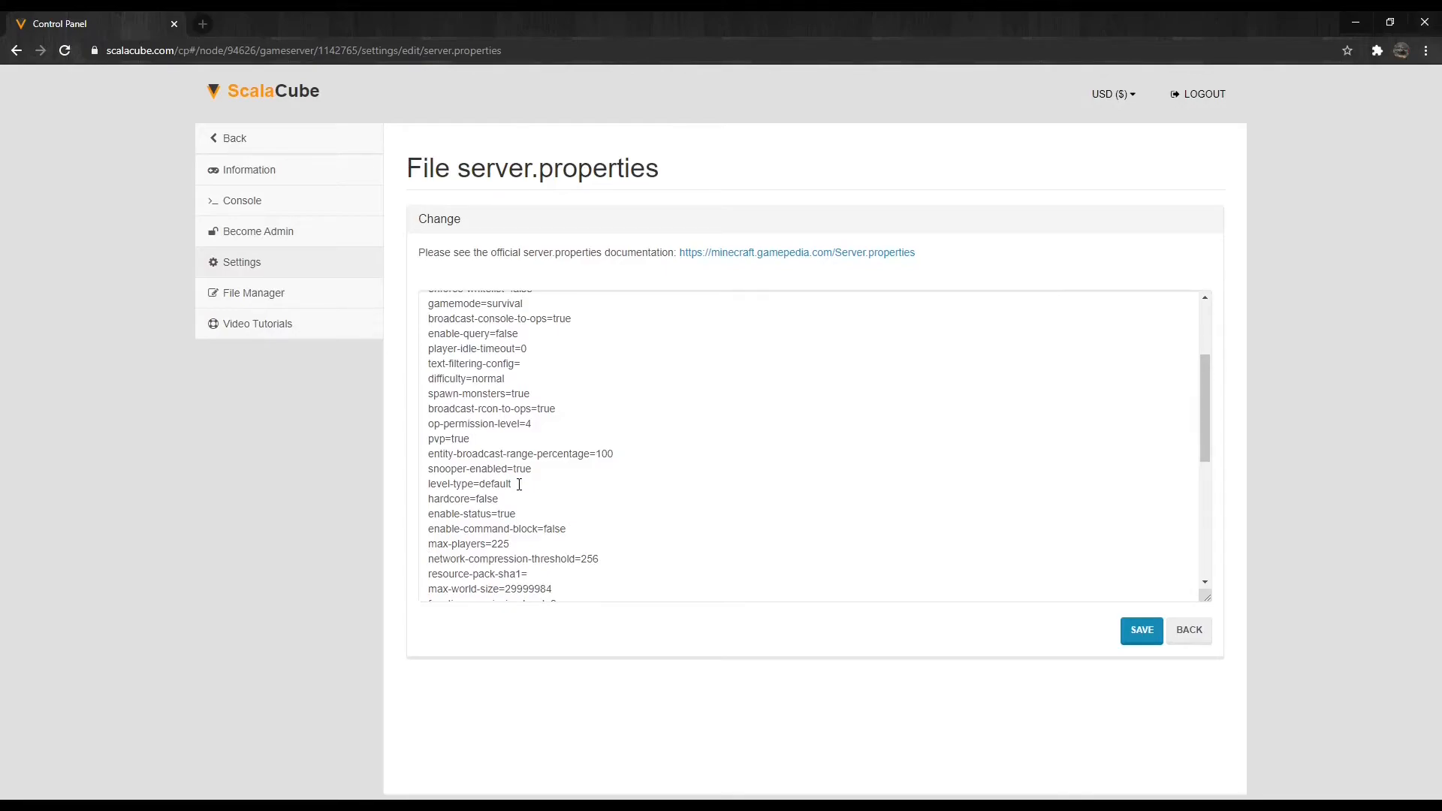
# - Replace level-type 'default' with 'flat' in server.properties and save
pyautogui.doubleClick(495, 484)
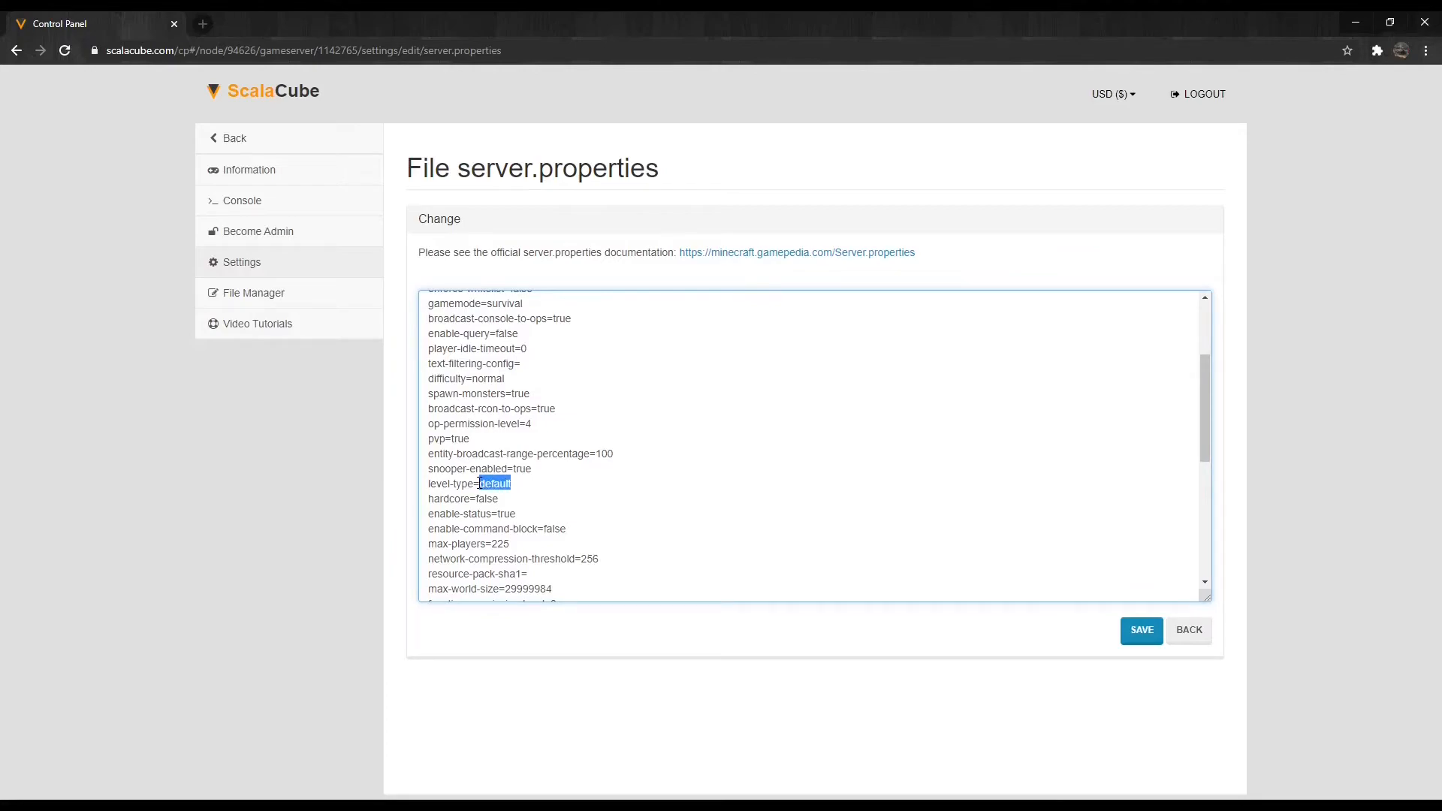
pyautogui.write('flat')
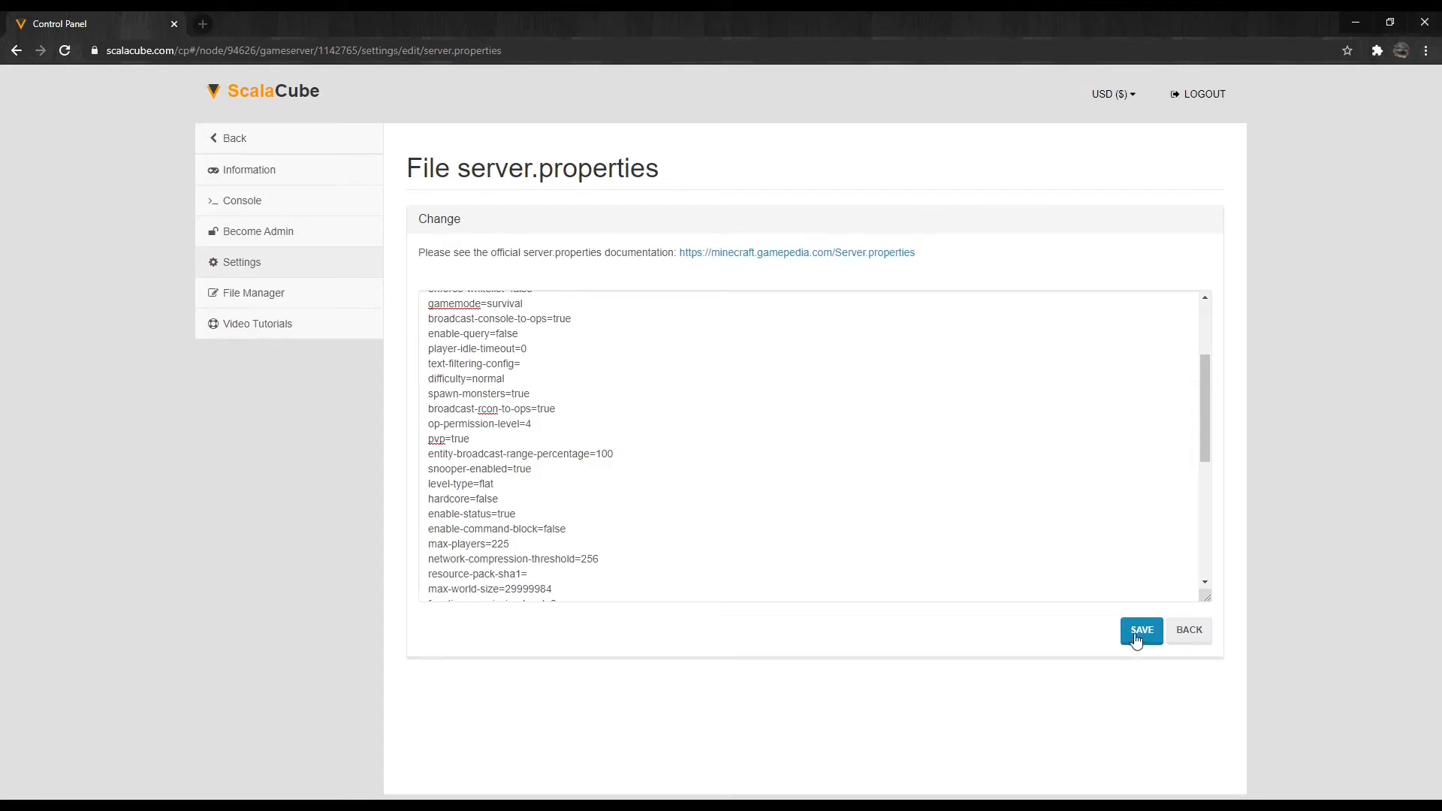
pyautogui.click(1141, 630)
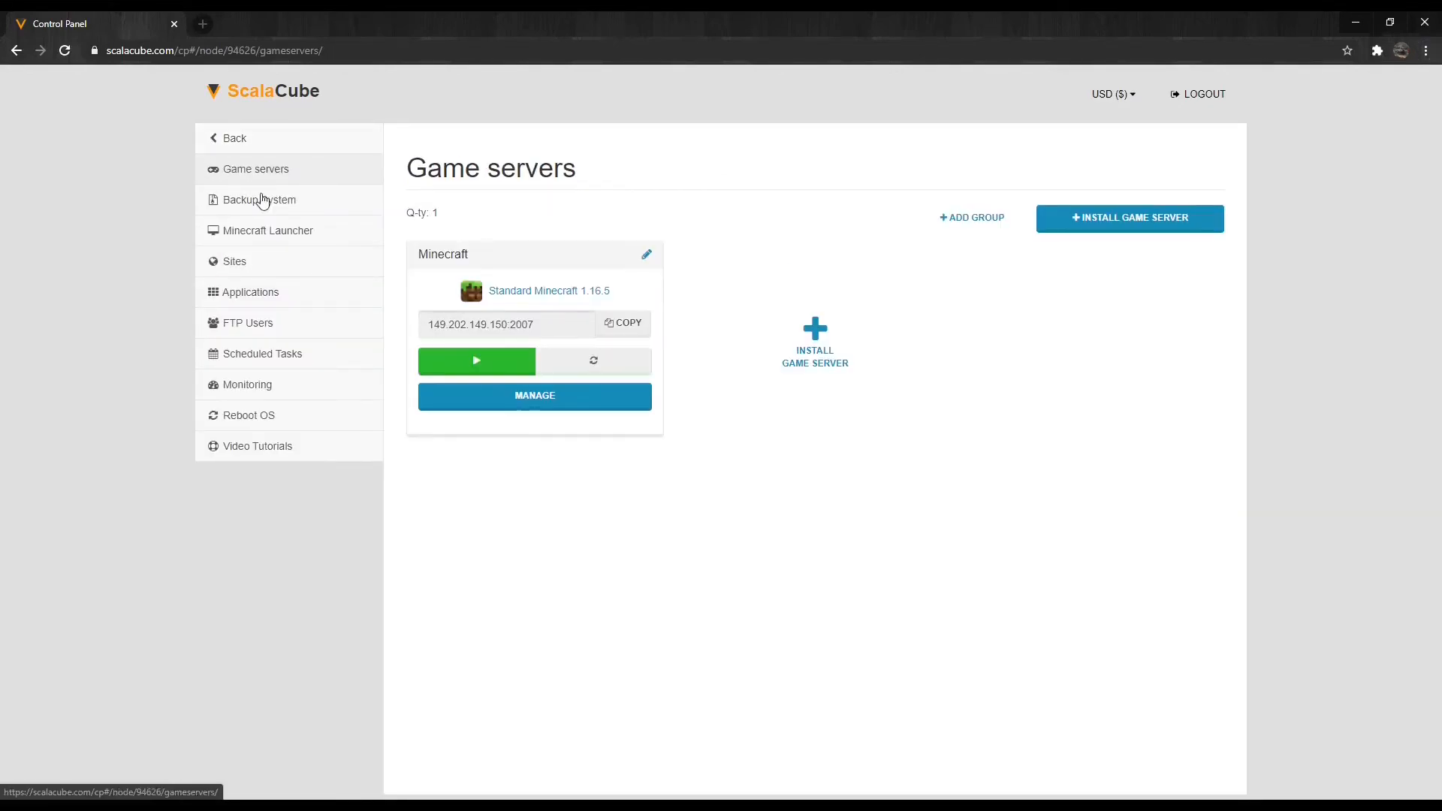
# - Start the Minecraft server, refresh until startup completes, and return to the servers list
pyautogui.click(476, 360)
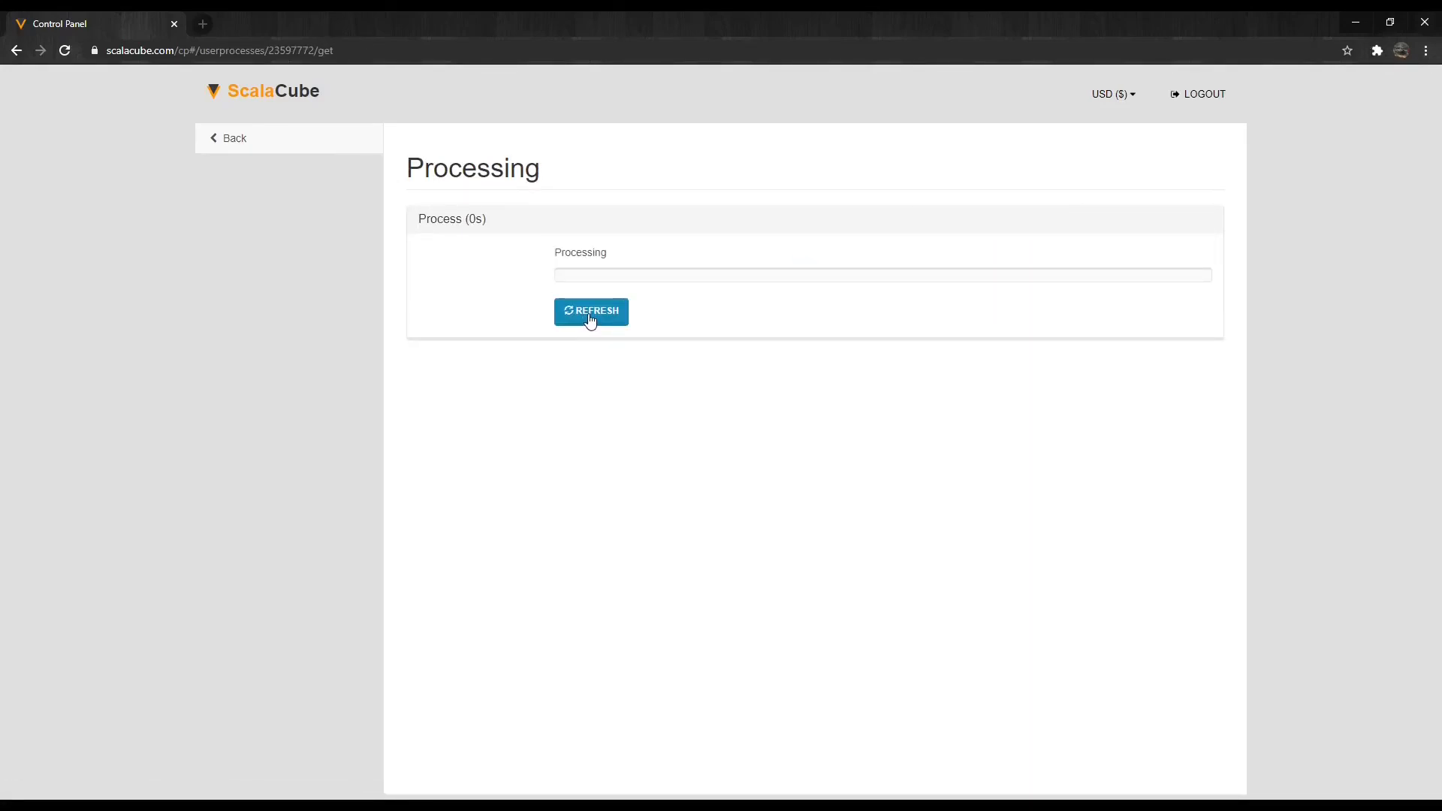
pyautogui.click(591, 311)
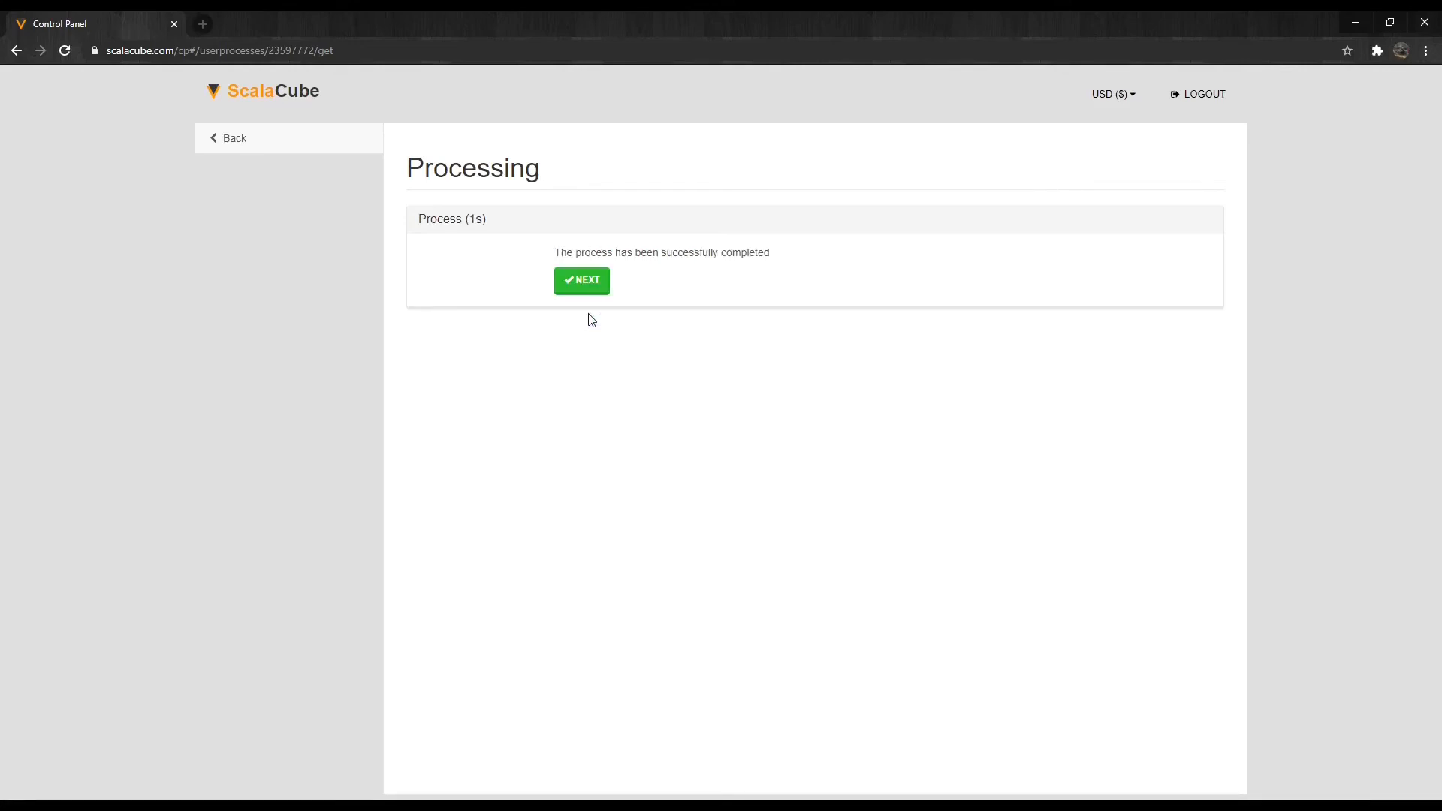
pyautogui.click(580, 281)
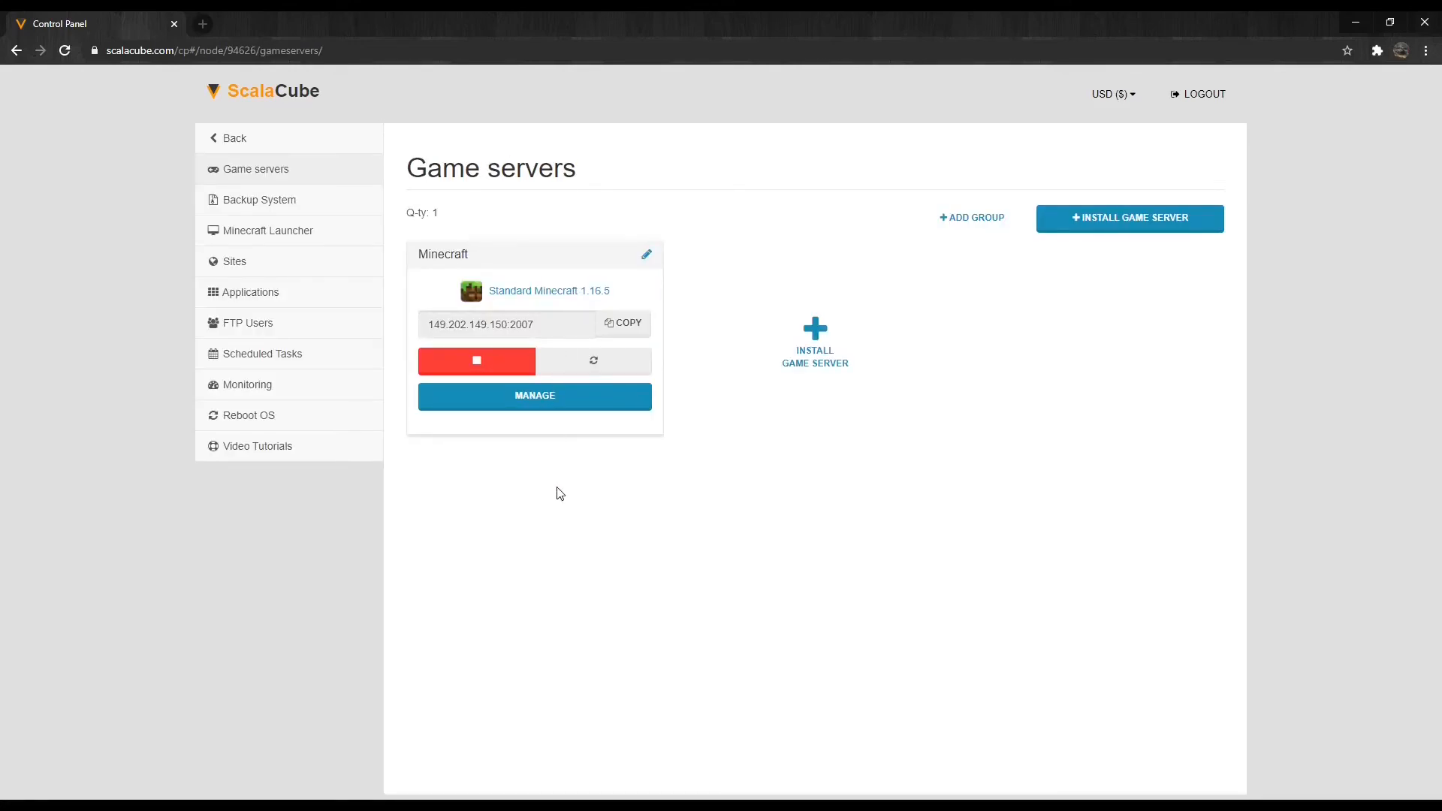